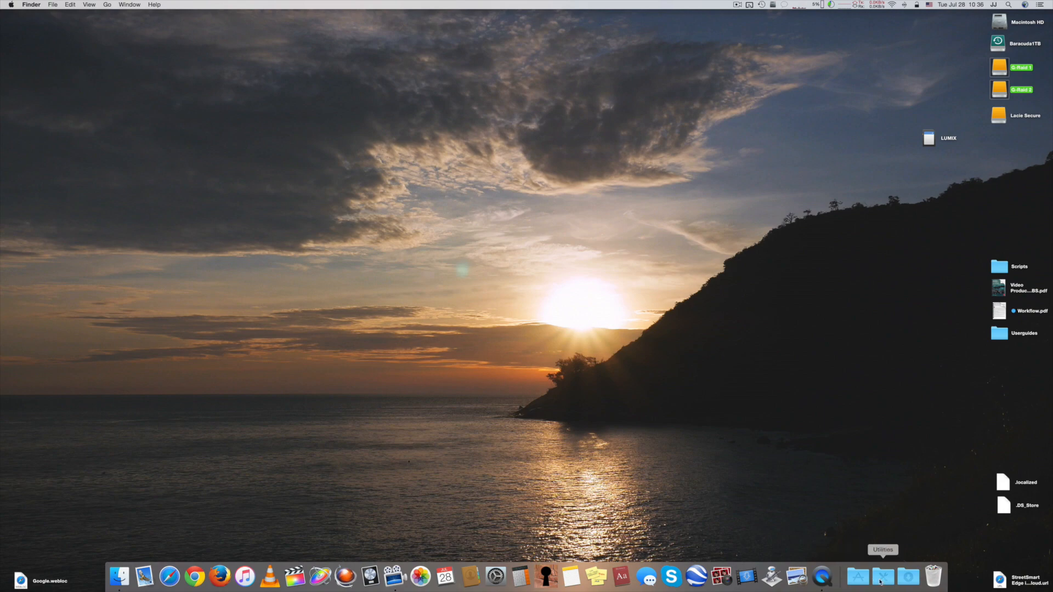
- In Disk Utility, inspect both 2 TB NORELSYS 106X drives and review the Erase format list
click(882, 576)
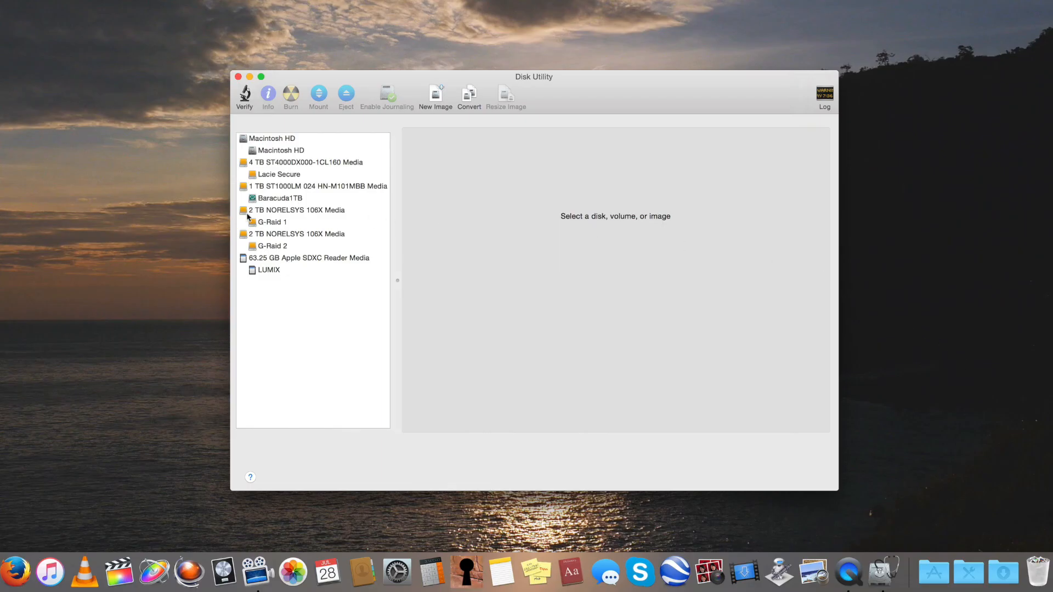
click(299, 210)
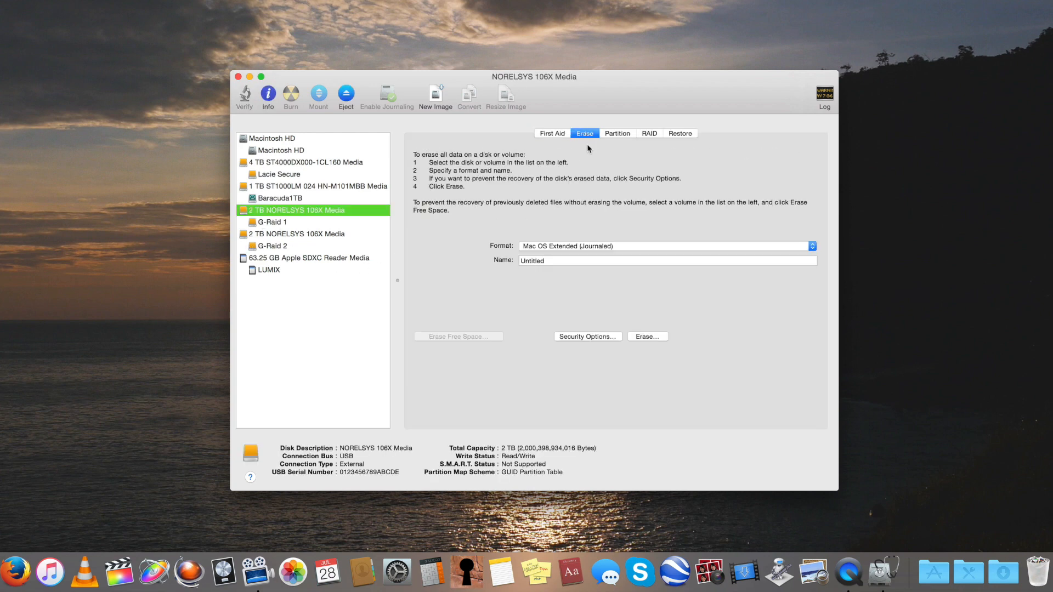
click(665, 245)
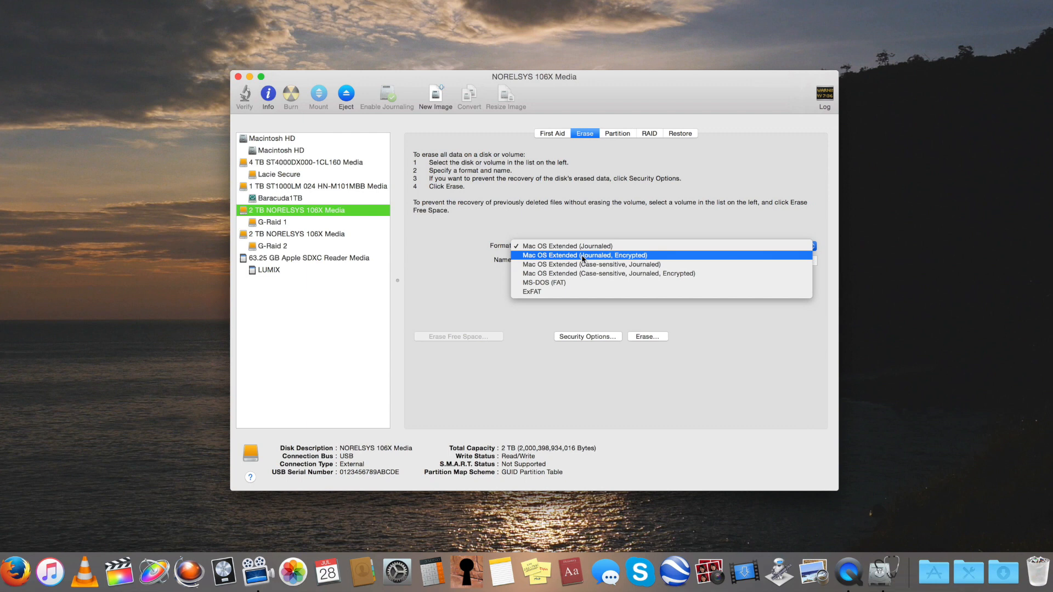
mouse_move(570, 245)
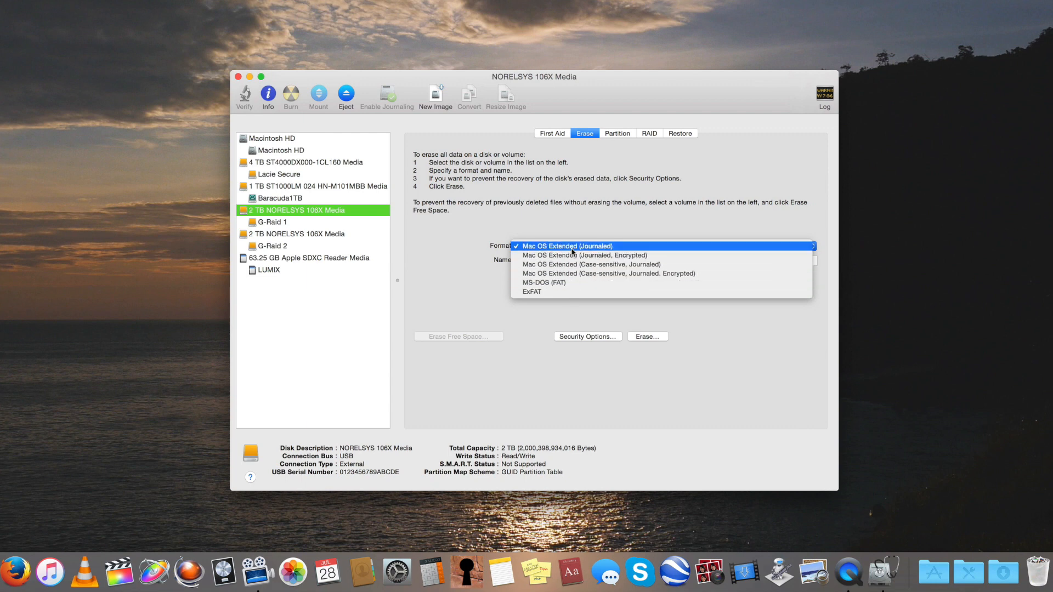
click(571, 246)
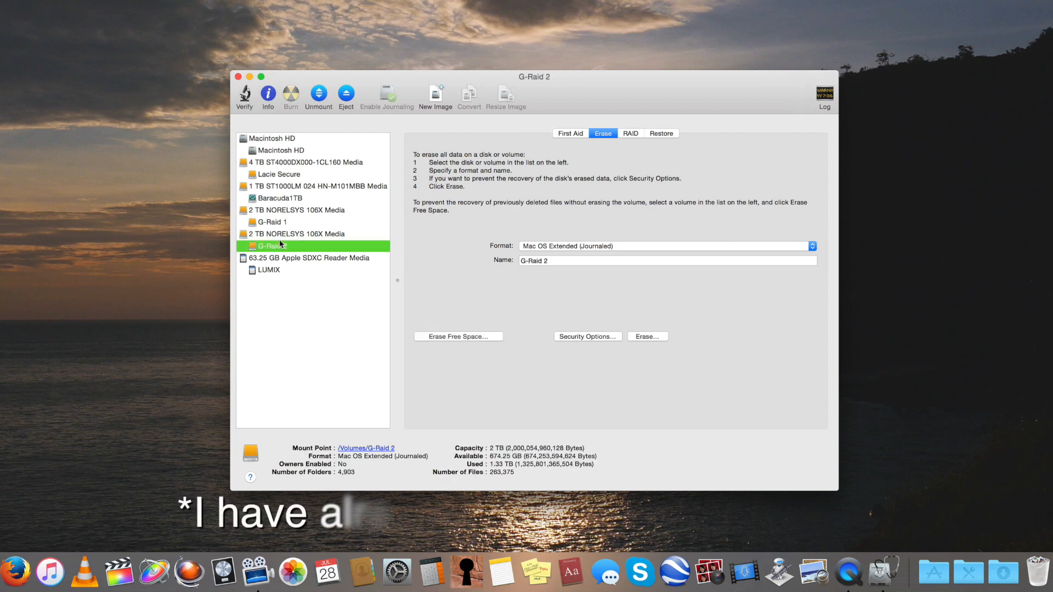
click(667, 246)
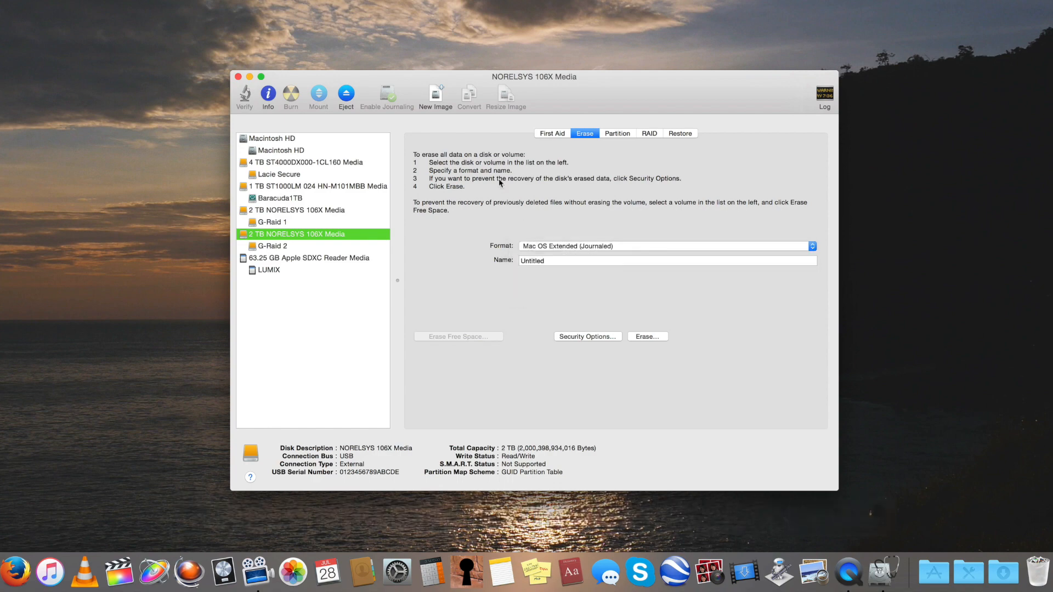
- Quit Disk Utility and launch Blackmagic Disk Speed Test from the Applications folder
click(242, 77)
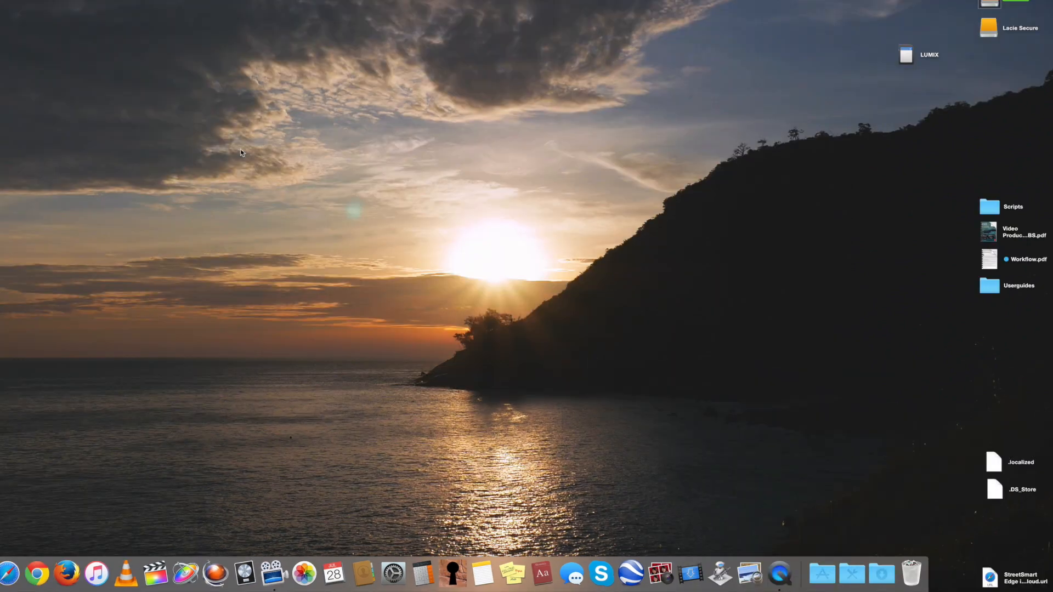
mouse_move(822, 573)
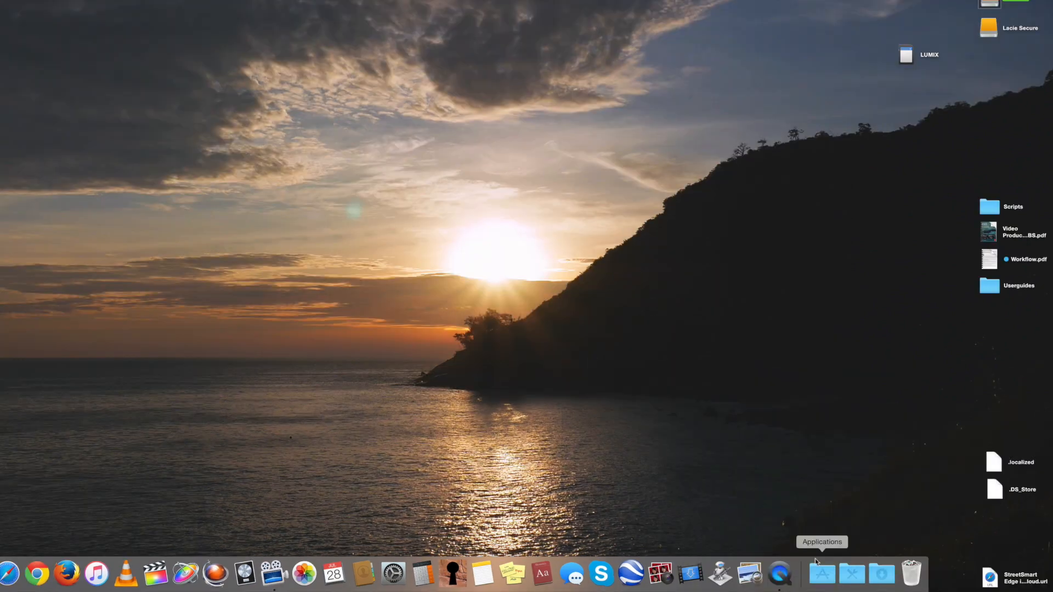
click(822, 574)
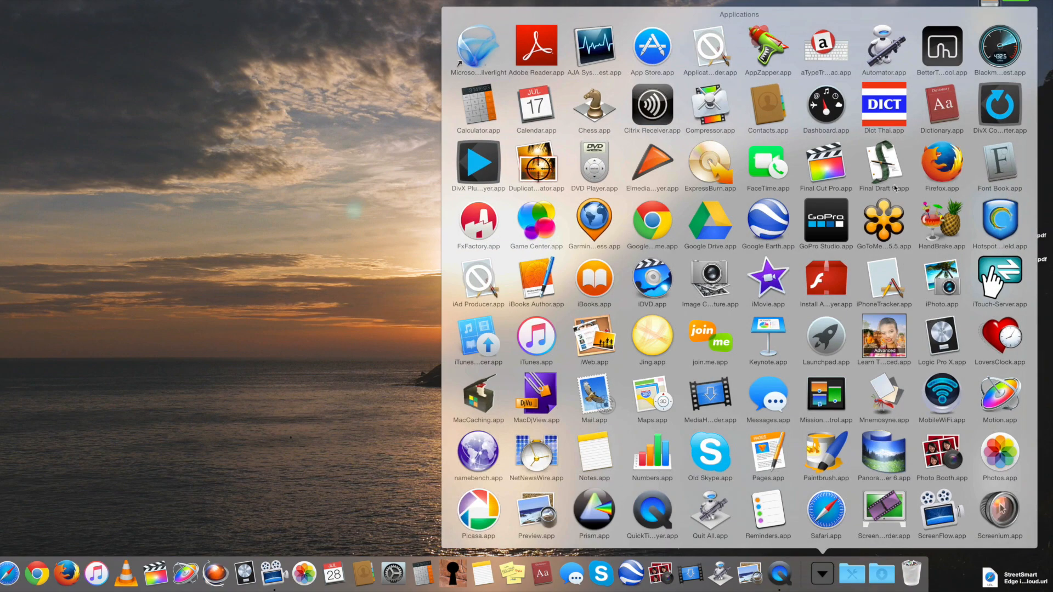
click(822, 573)
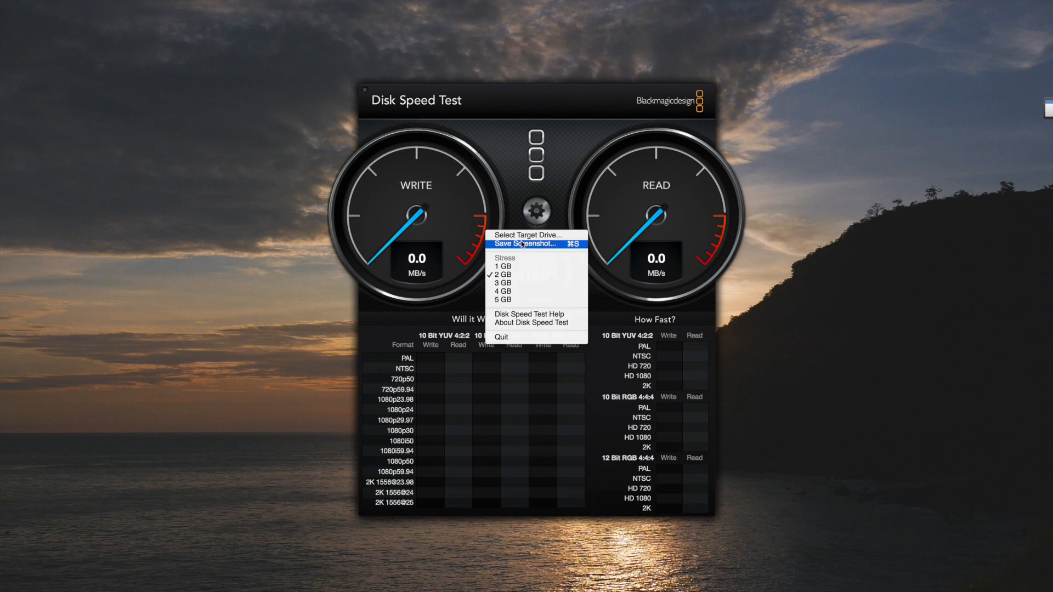
- Choose G-Raid 1 as the target drive via Select Target Drive
click(526, 235)
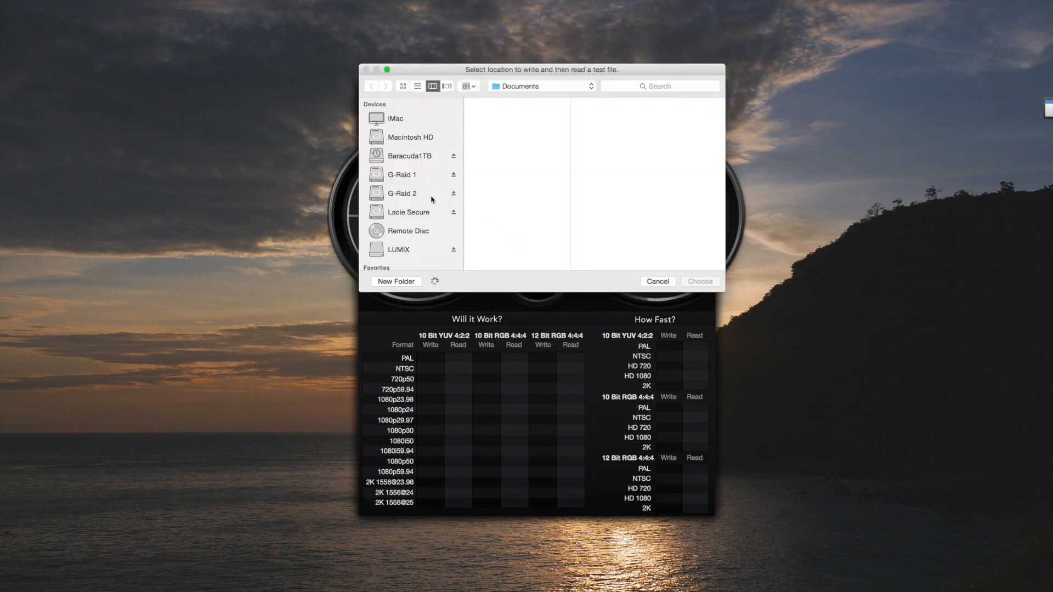
click(402, 174)
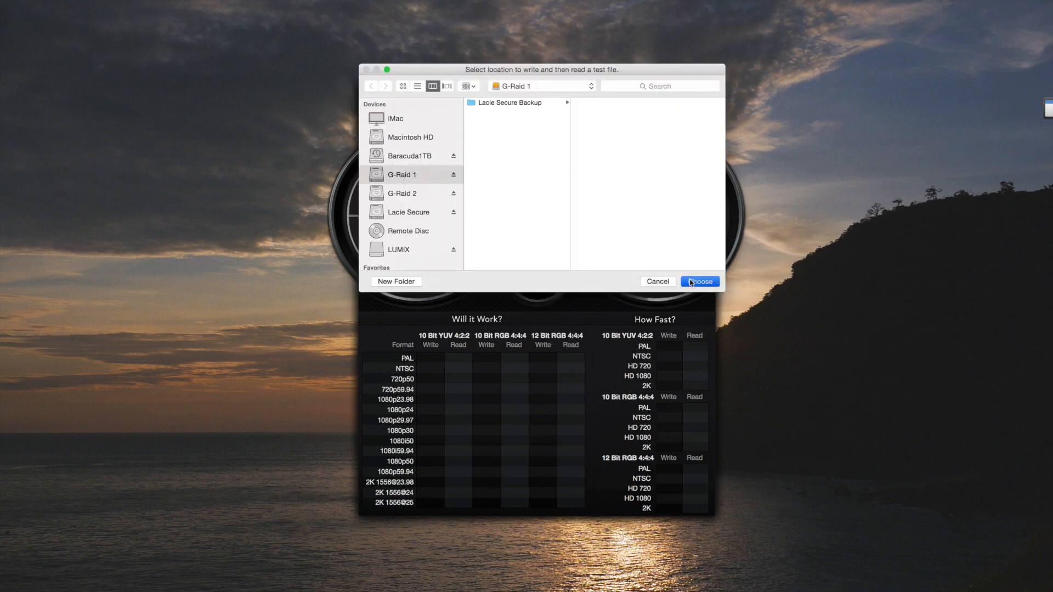
click(699, 282)
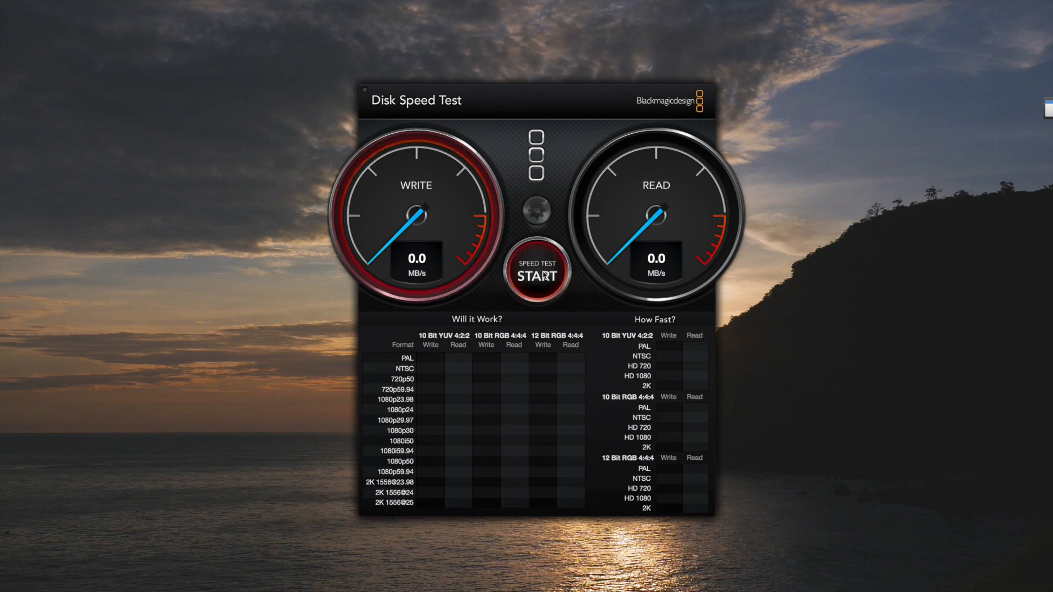
- Run the speed test on G-Raid 1 (~133 MB/s write, ~143 MB/s read), stop it and quit
click(536, 273)
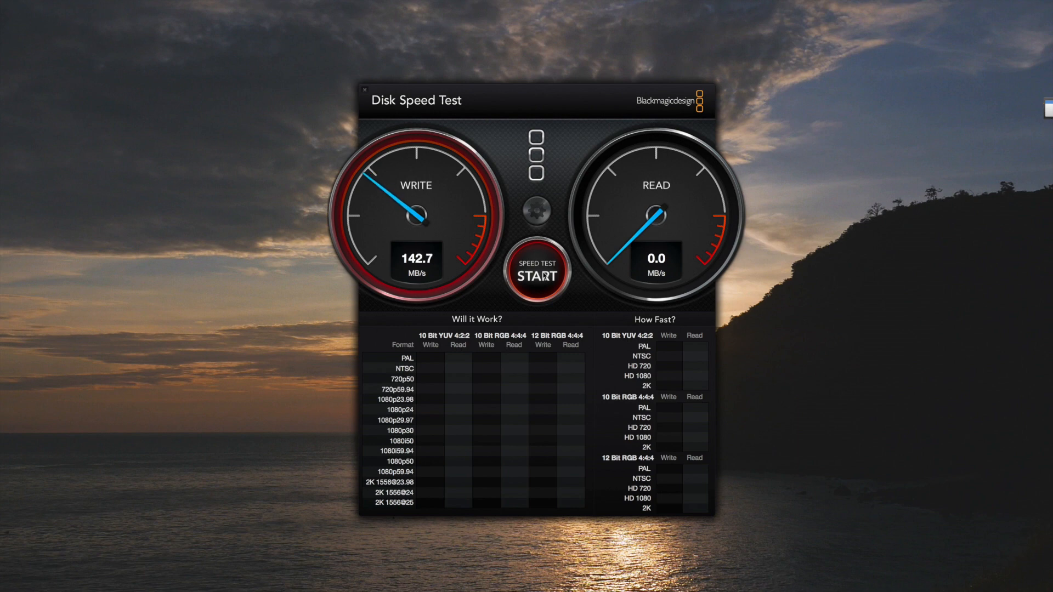
click(536, 271)
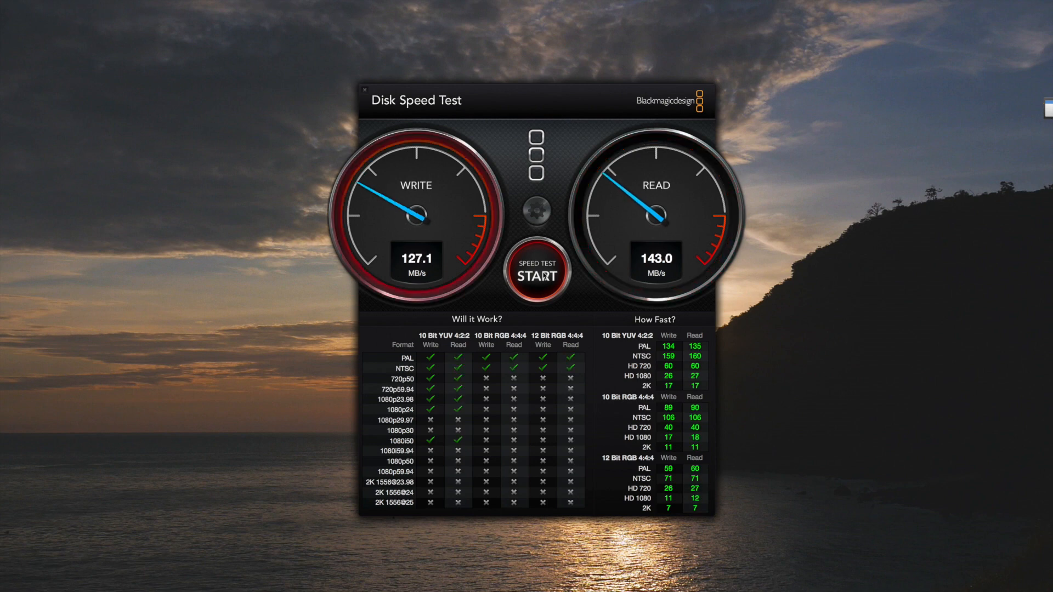
click(536, 274)
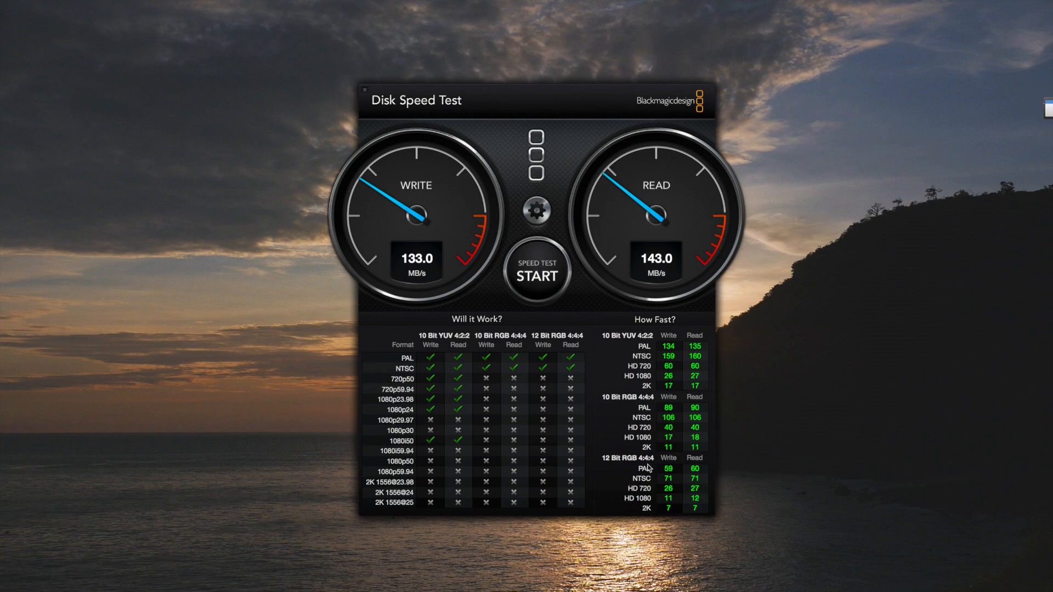
click(364, 89)
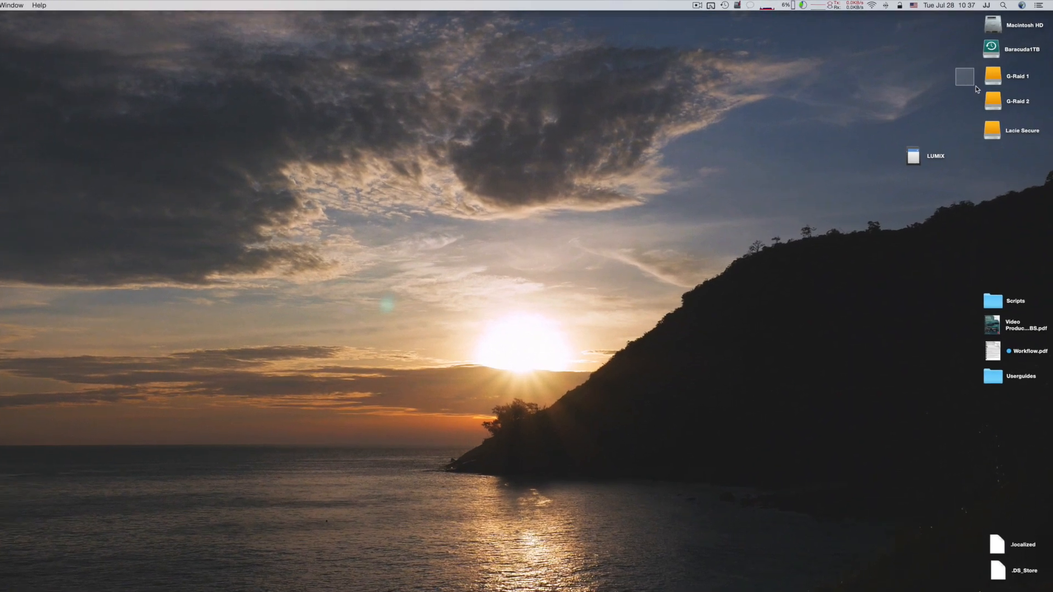